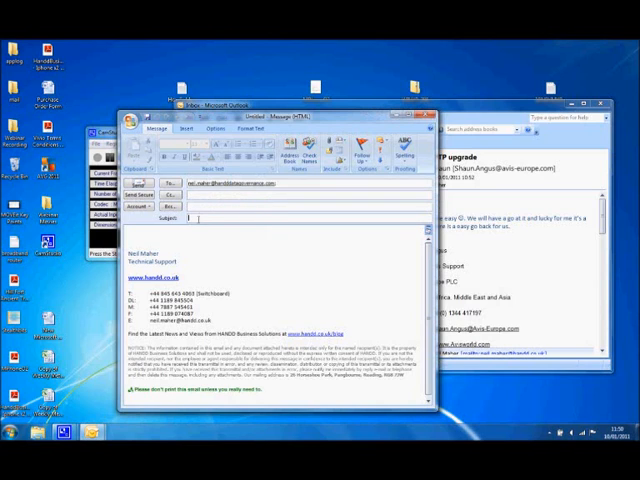
Compose the message with subject 'test FILES', the attached file and a 'Review' note in the body
type("test")
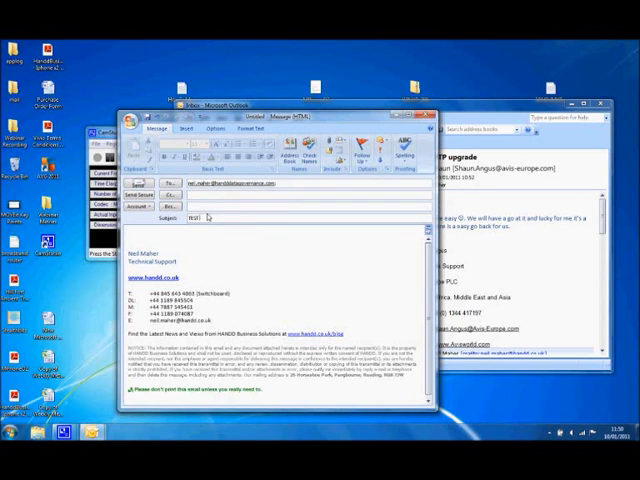
type("FILES")
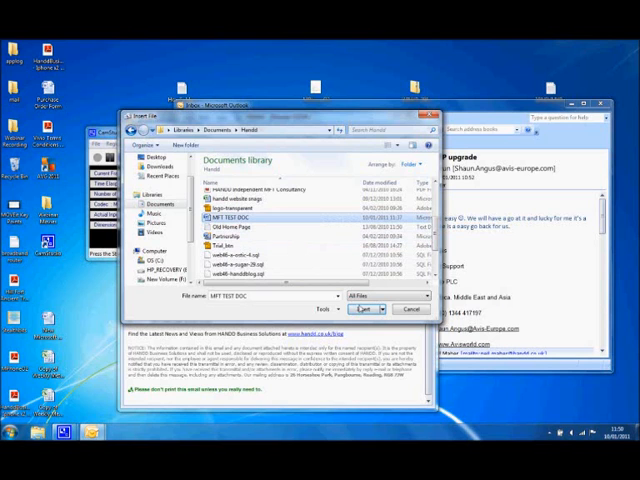
left_click(368, 308)
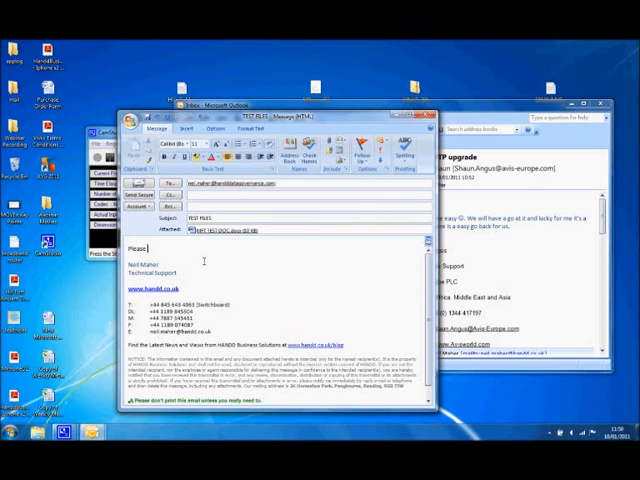
type("Review")
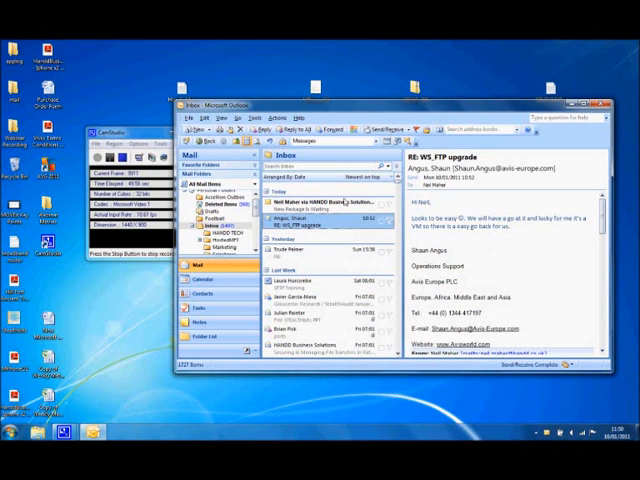
Send the prepared message with Send Secure
left_click(320, 204)
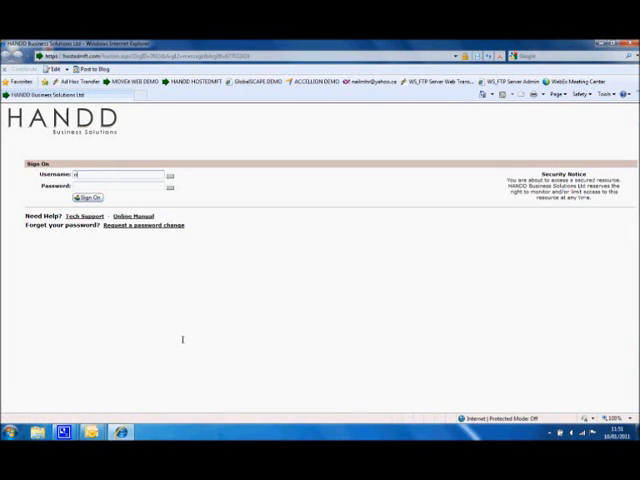
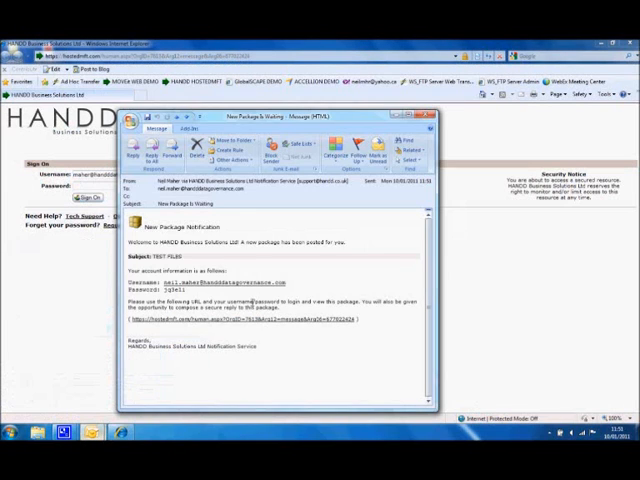
double_click(164, 292)
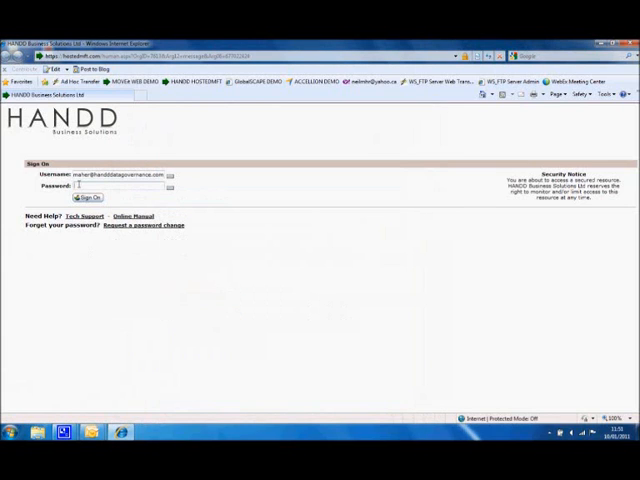
right_click(90, 188)
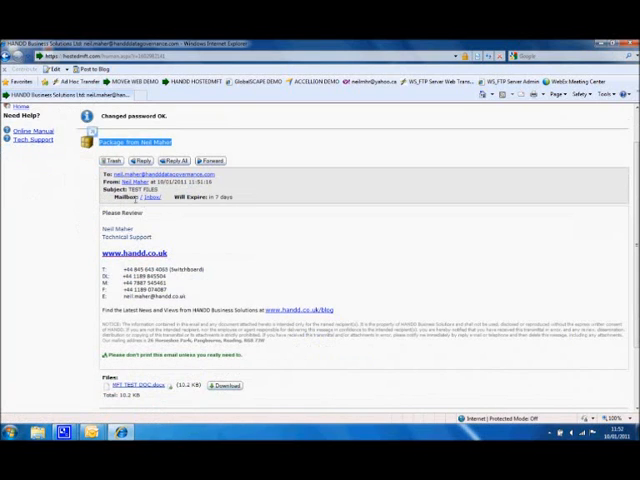
Download the package's attached file to the Desktop and reload the package page
scroll("down", 3)
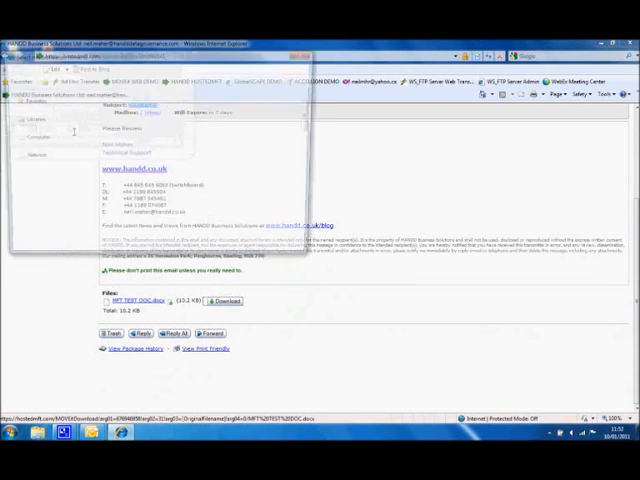
left_click(224, 300)
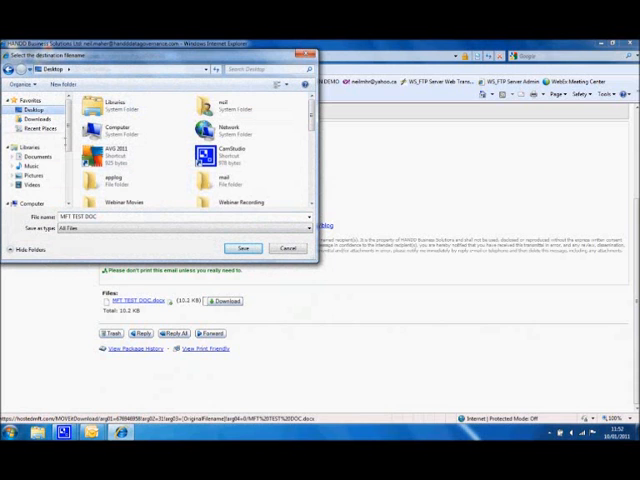
left_click(242, 248)
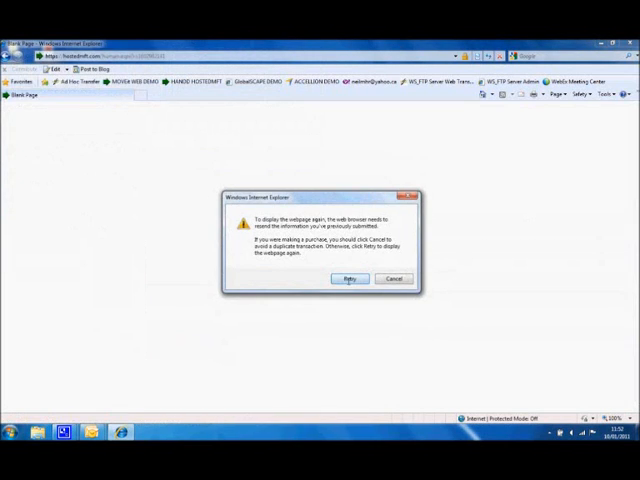
left_click(348, 278)
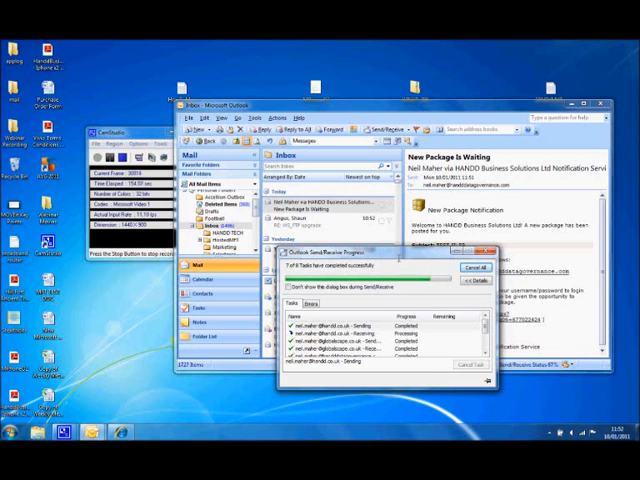
Read the TEST FILES delivery receipt after Send/Receive and follow its link to the portal
left_click(488, 268)
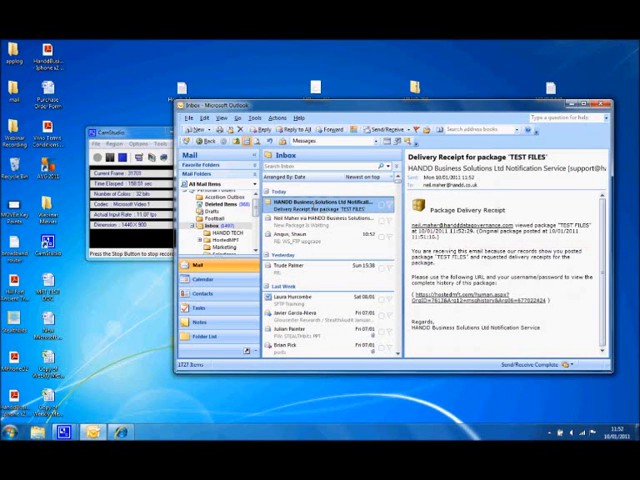
double_click(330, 204)
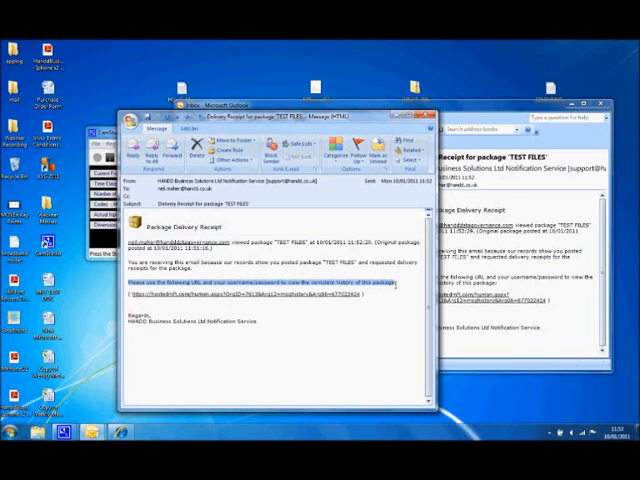
mouse_move(228, 336)
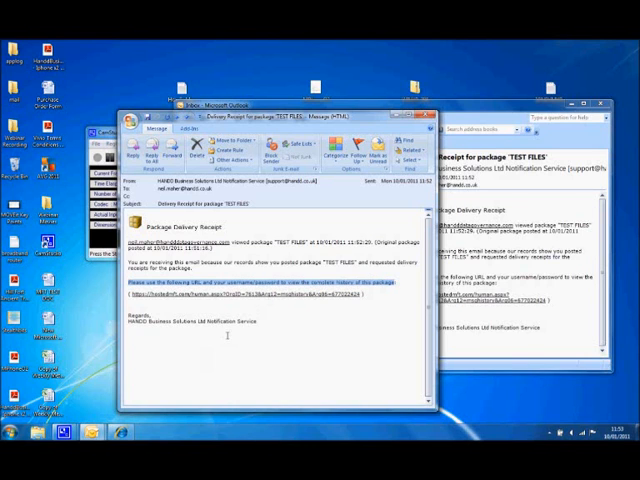
left_click(240, 294)
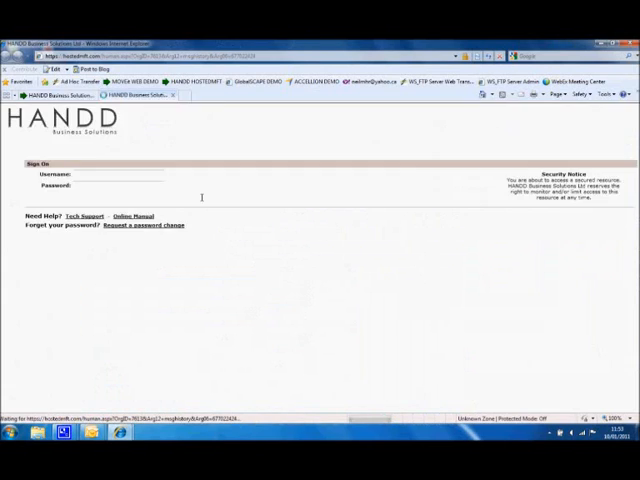